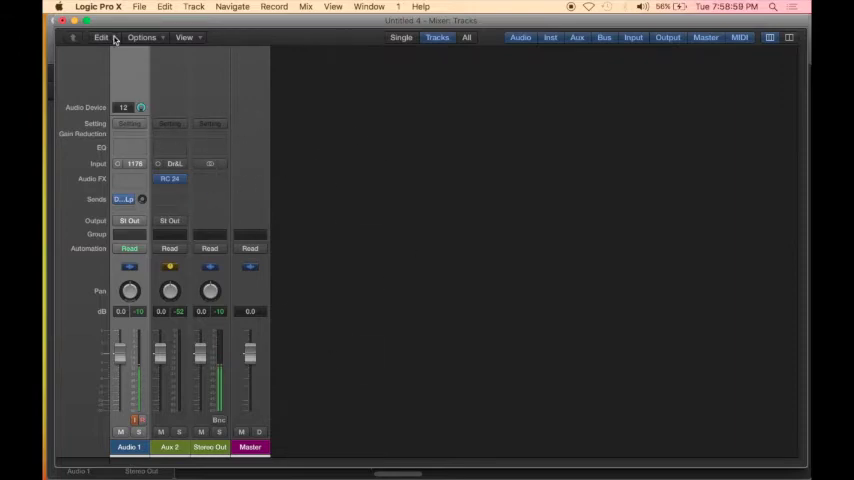
# Step: Add a new auxiliary channel strip from the Mixer's Options menu
pyautogui.click(140, 36)
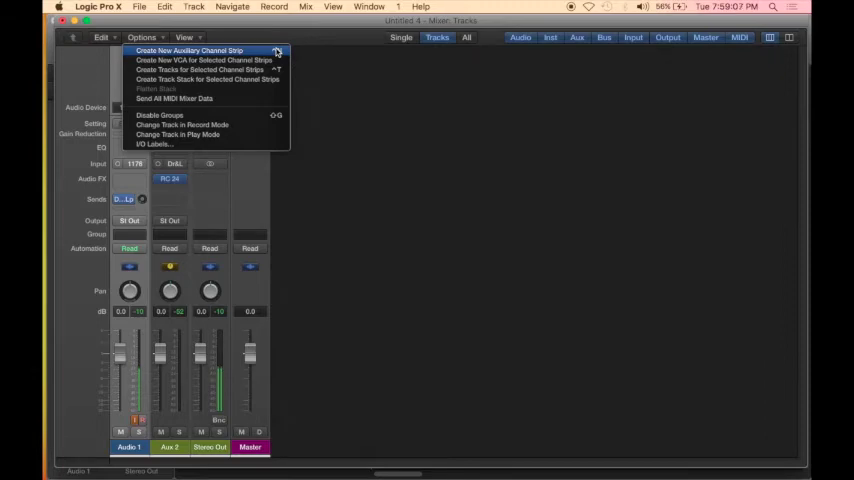
pyautogui.click(188, 50)
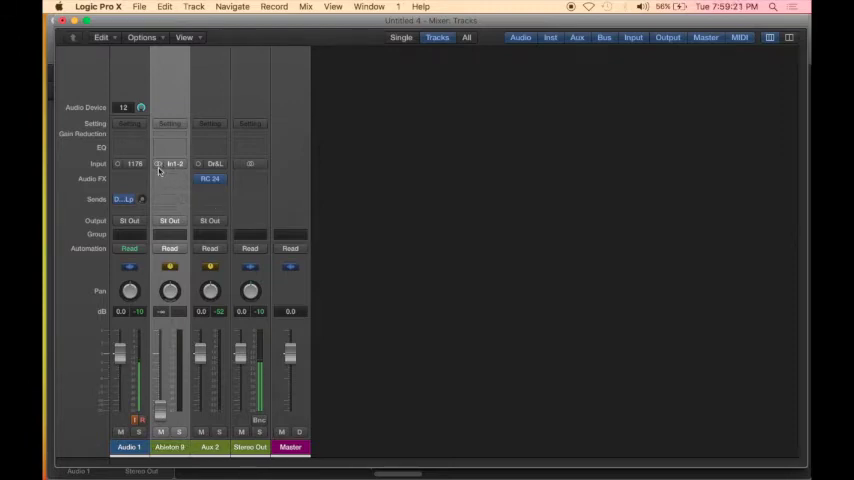
# Step: Set the new aux strip's input to ReWire > Ableton Live > RW: Mix L/R
pyautogui.click(174, 164)
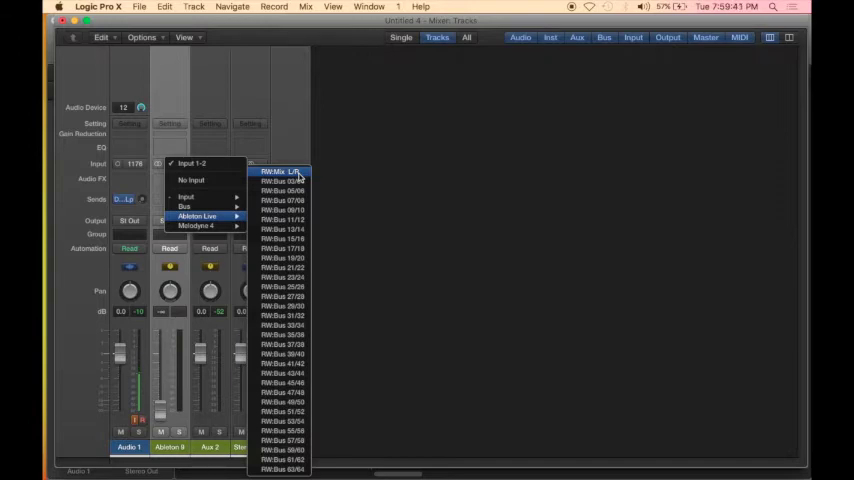
pyautogui.click(280, 172)
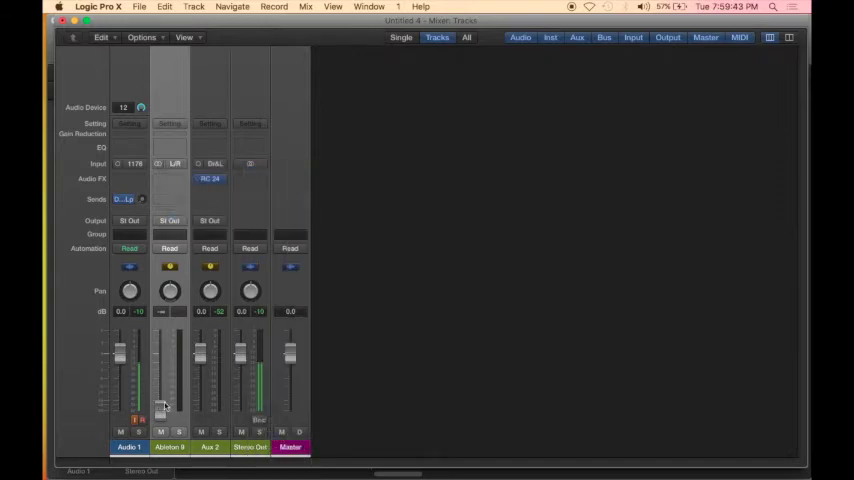
pyautogui.moveTo(160, 384); pyautogui.dragTo(160, 356)
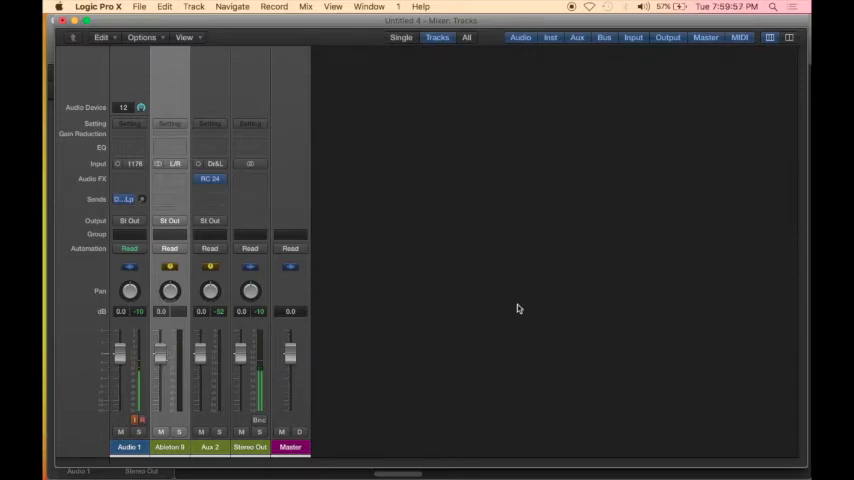
pyautogui.moveTo(96, 96)
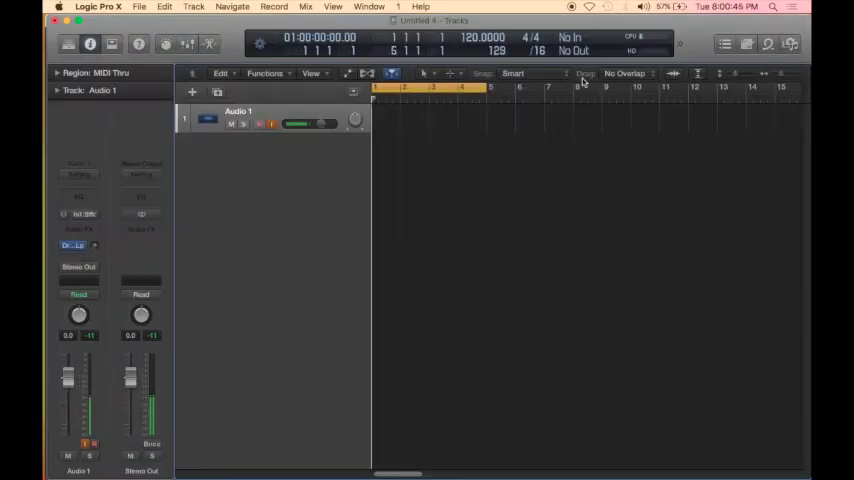
pyautogui.moveTo(476, 52)
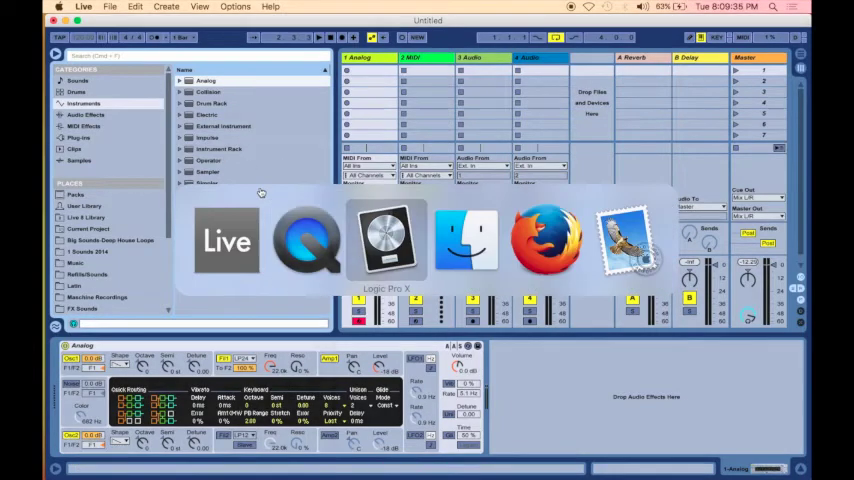
# Step: Switch back to Logic Pro X to reach its audio device preferences
pyautogui.click(388, 240)
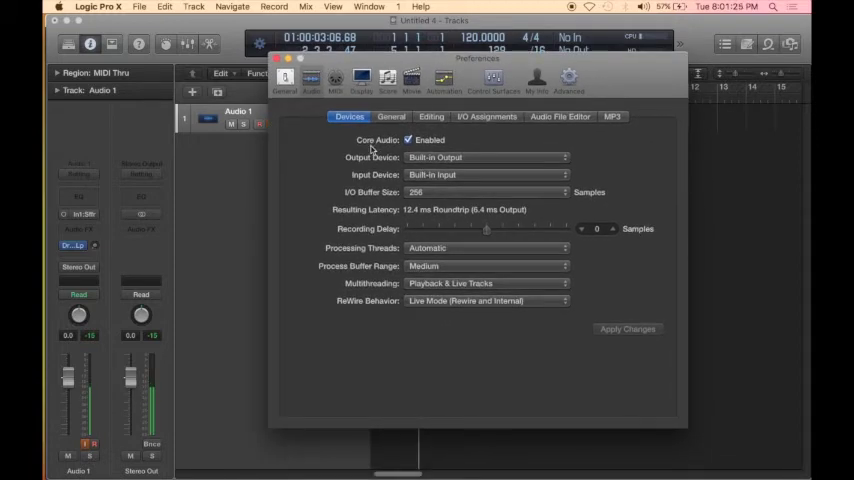
pyautogui.moveTo(428, 304)
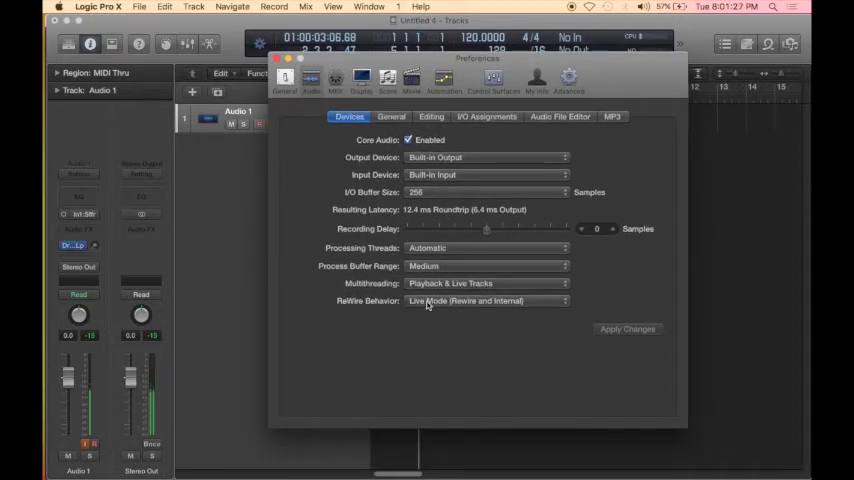
# Step: Keep ReWire Behavior on Live Mode and close the Preferences window
pyautogui.click(488, 300)
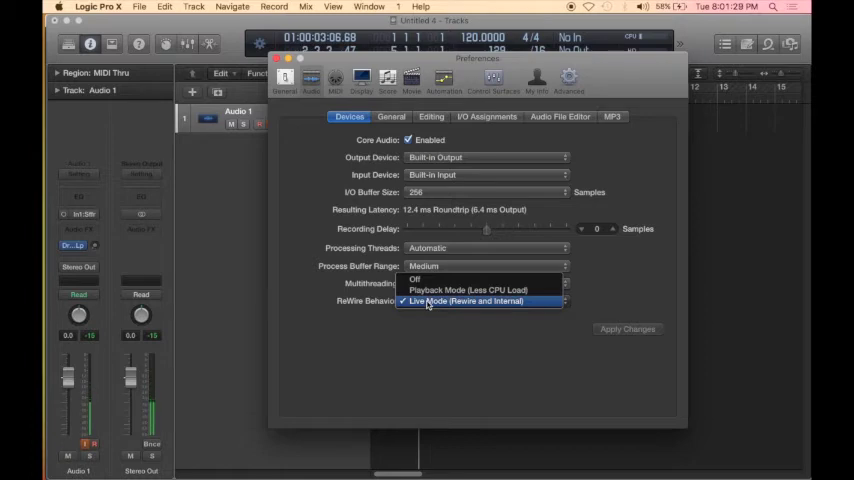
pyautogui.moveTo(430, 280)
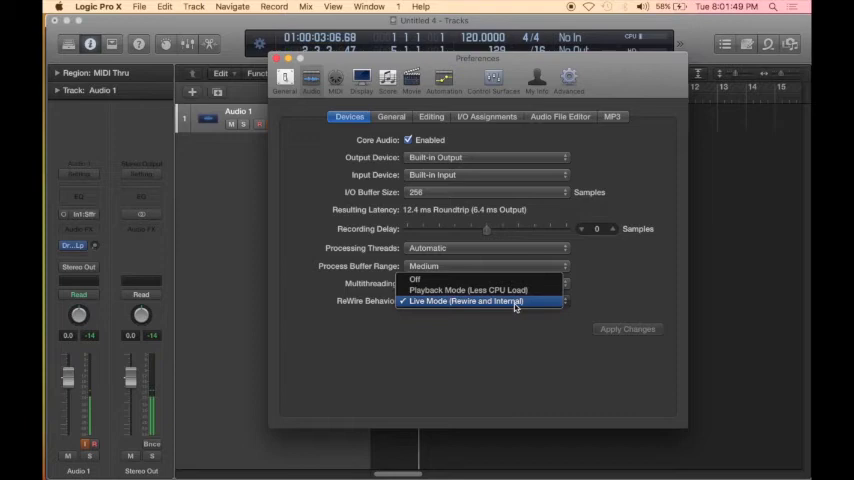
pyautogui.click(468, 290)
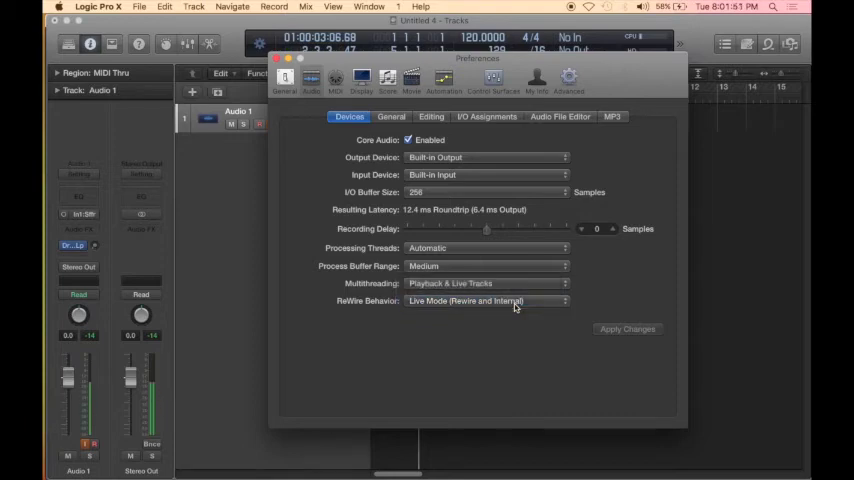
pyautogui.click(276, 56)
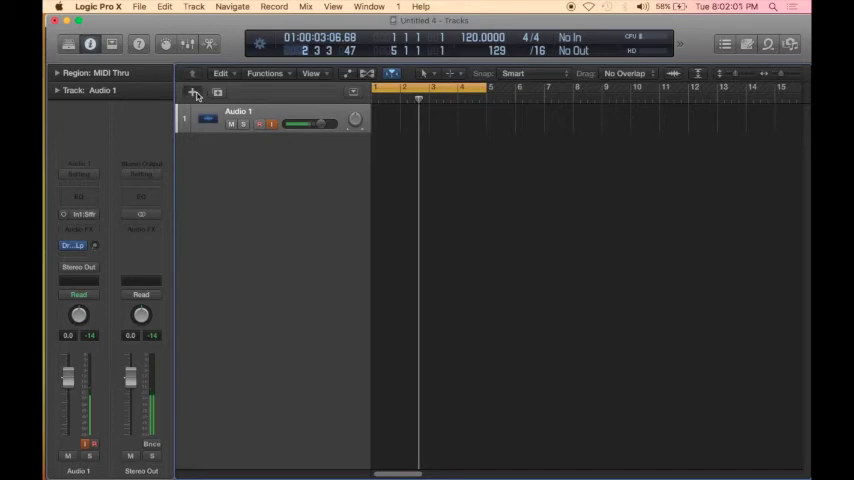
# Step: Create a new External MIDI track below Audio 1
pyautogui.click(192, 92)
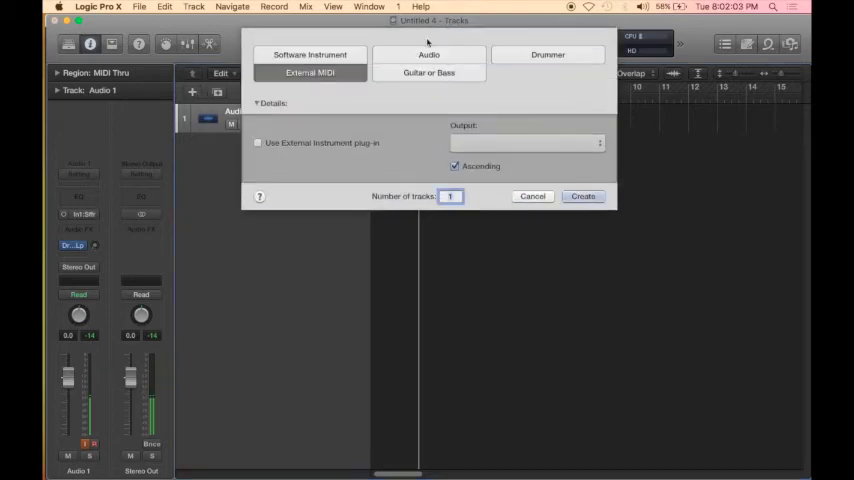
pyautogui.click(310, 72)
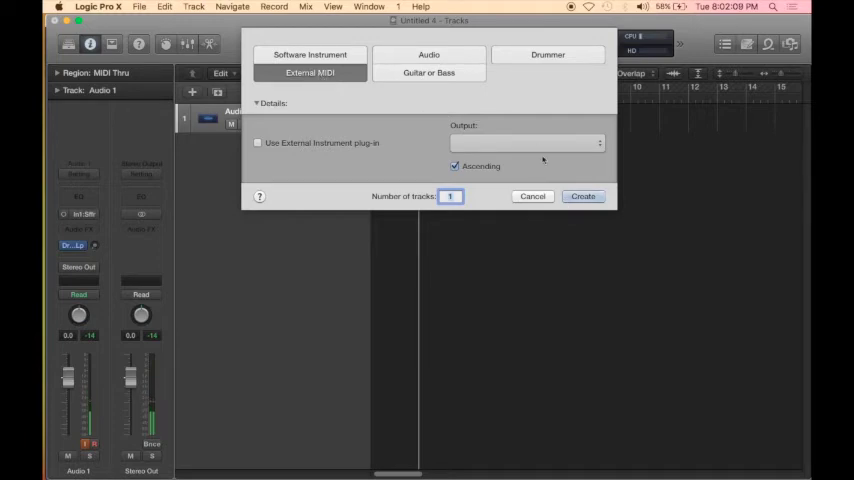
pyautogui.click(584, 196)
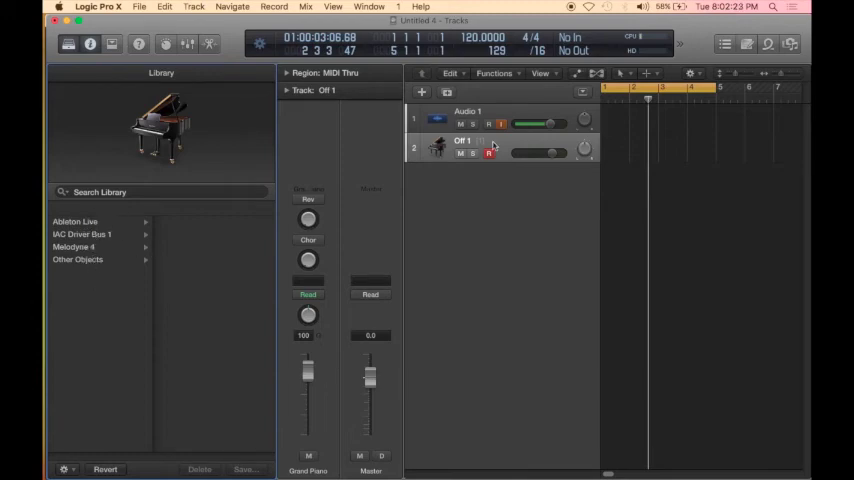
# Step: Show Ableton Live's MIDI destinations in the Library to reach 1-Analog
pyautogui.click(76, 220)
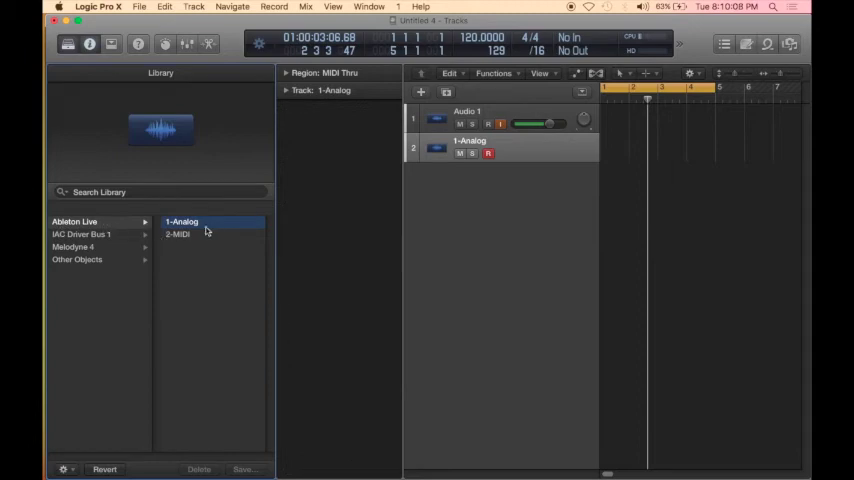
pyautogui.moveTo(190, 226)
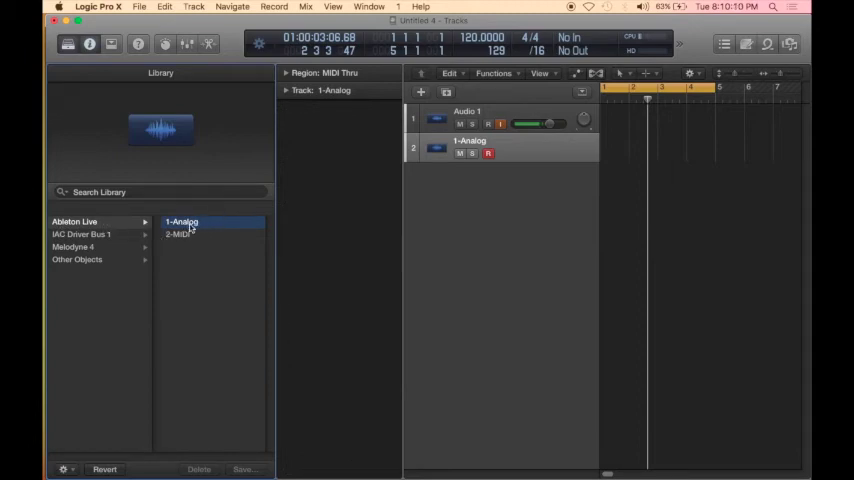
pyautogui.moveTo(220, 232)
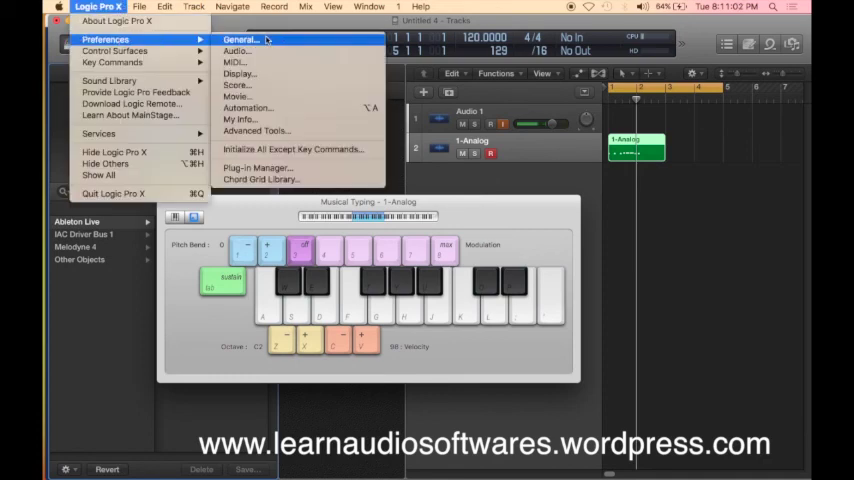
# Step: Reopen Audio preferences and confirm ReWire Behavior stays on Live Mode
pyautogui.click(240, 40)
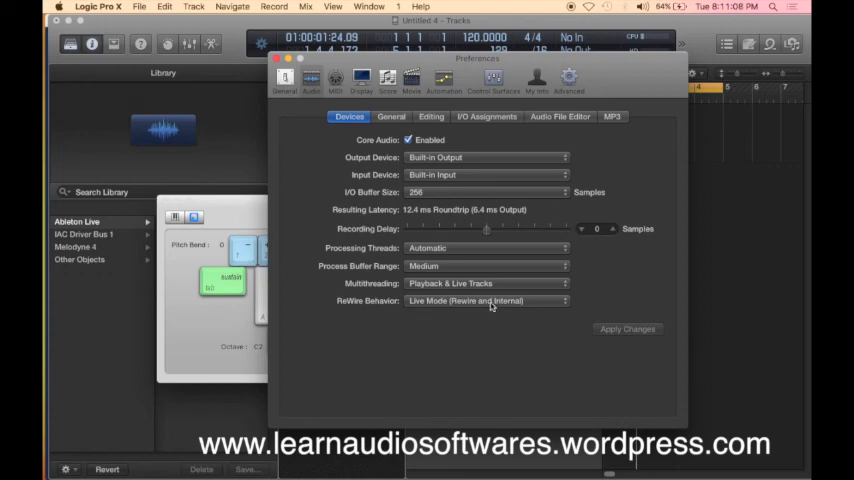
pyautogui.click(488, 300)
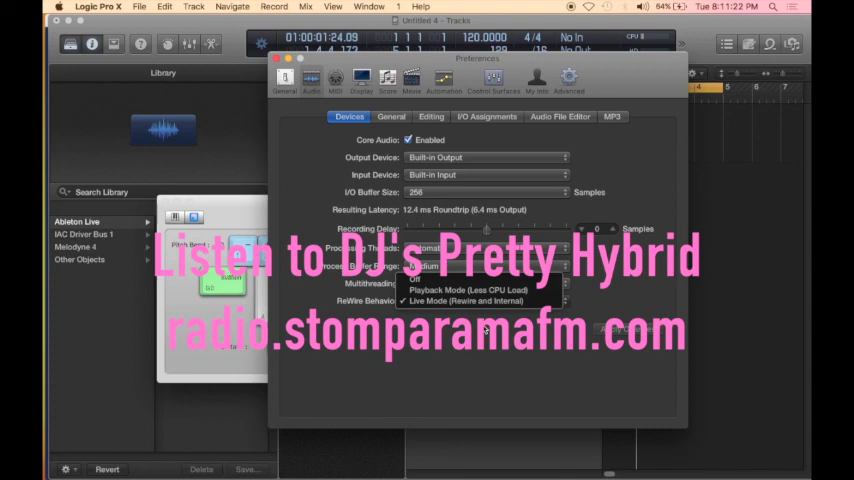
pyautogui.click(478, 284)
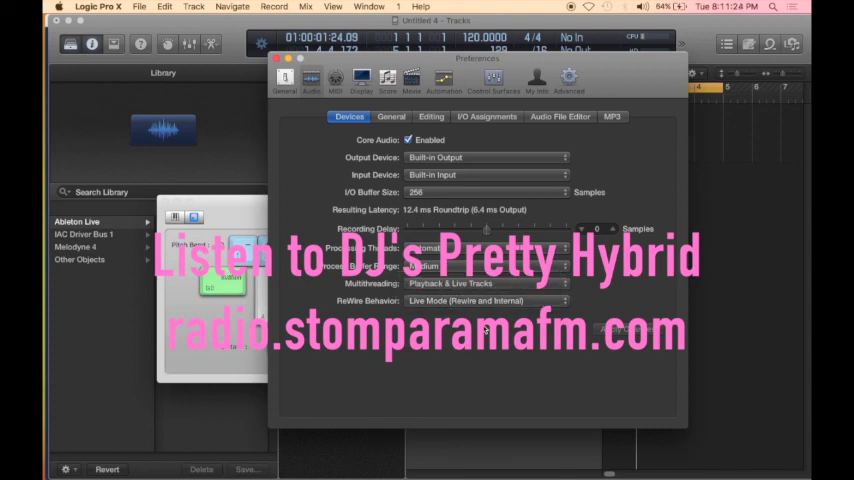